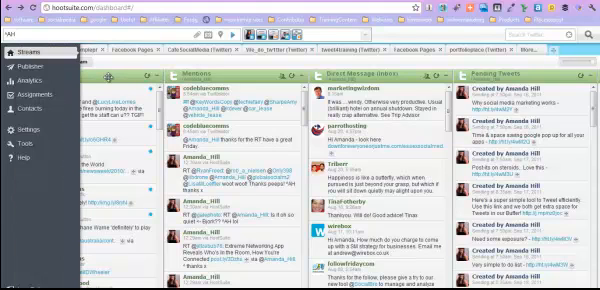
Add a new Keyword search stream for 'social media' to the dashboard.
click(18, 48)
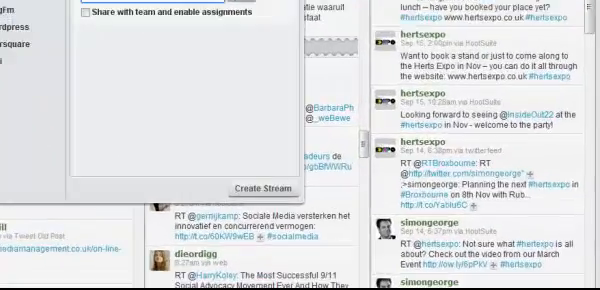
scroll(down, 3)
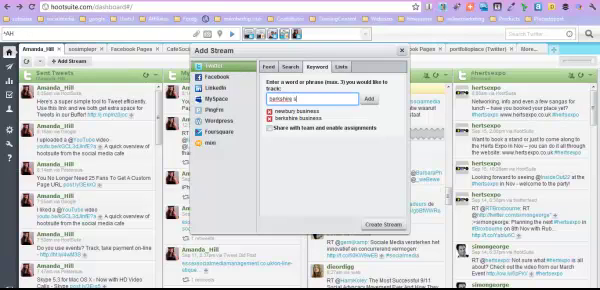
text(social media)
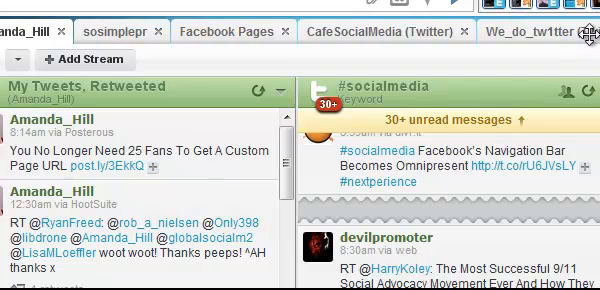
mouse_move(476, 112)
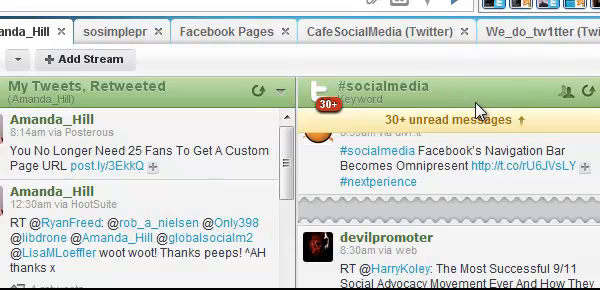
mouse_move(434, 200)
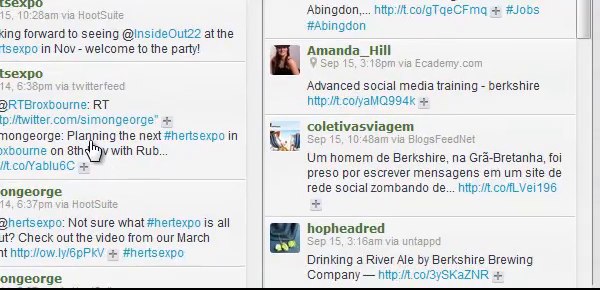
mouse_move(122, 144)
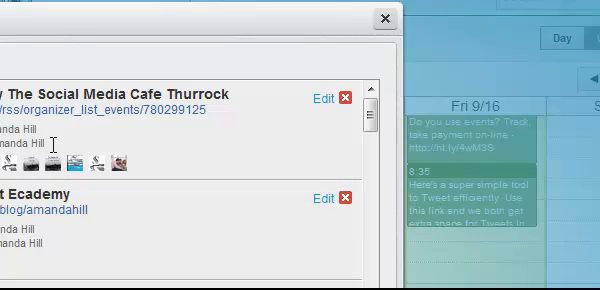
mouse_move(180, 160)
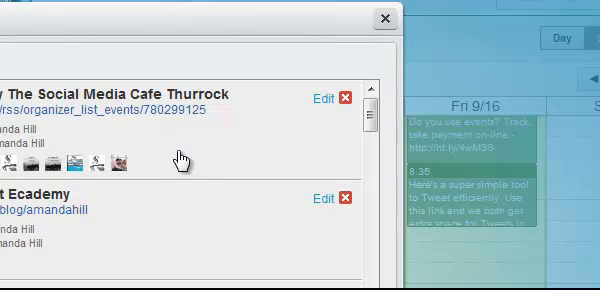
View the Publisher panel with scheduled messages beside the upcoming-days calendar.
click(380, 20)
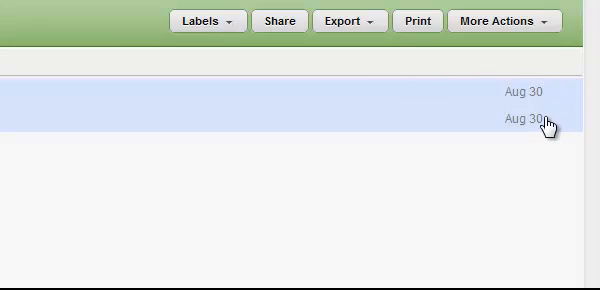
mouse_move(524, 96)
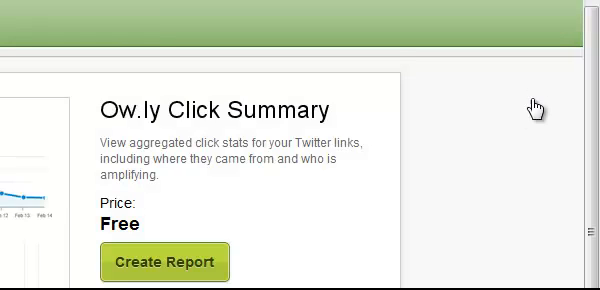
mouse_move(288, 140)
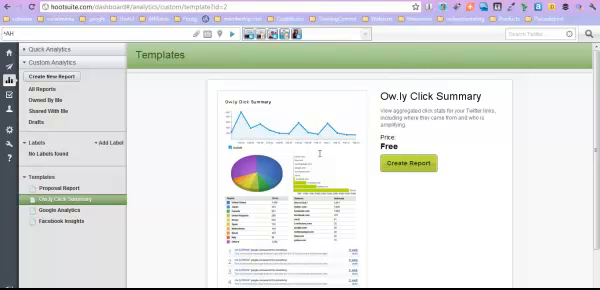
mouse_move(272, 178)
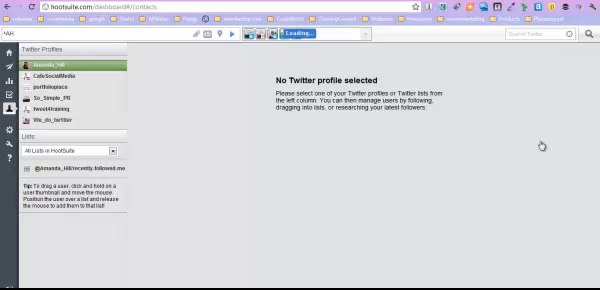
Show People Following Me in Contacts and browse the follower list with counts.
click(60, 62)
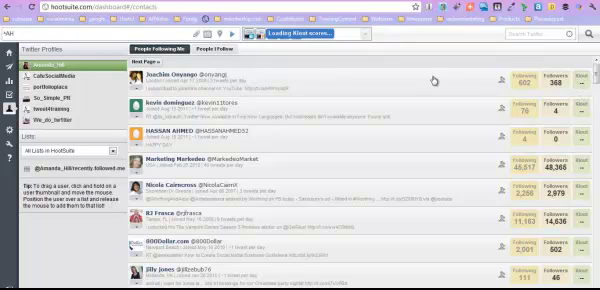
mouse_move(328, 118)
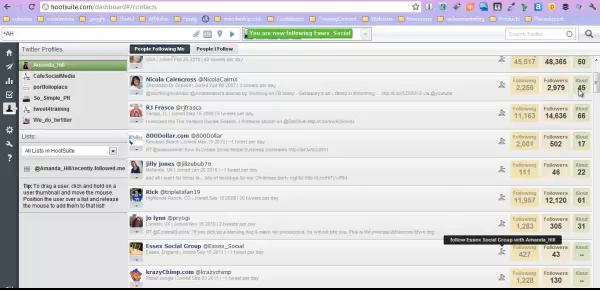
scroll(down, 3)
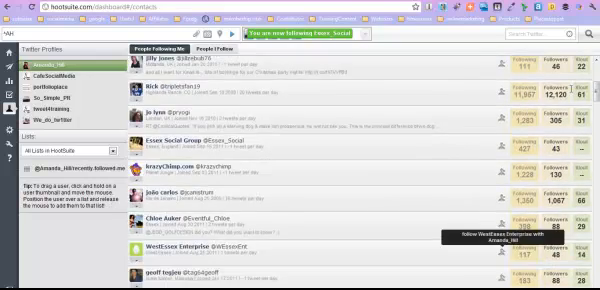
scroll(down, 3)
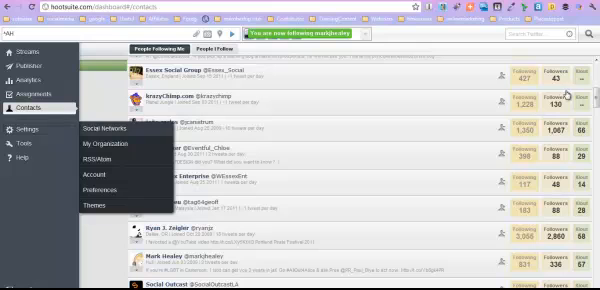
Show the Social Networks settings with the account owner and team members.
click(108, 128)
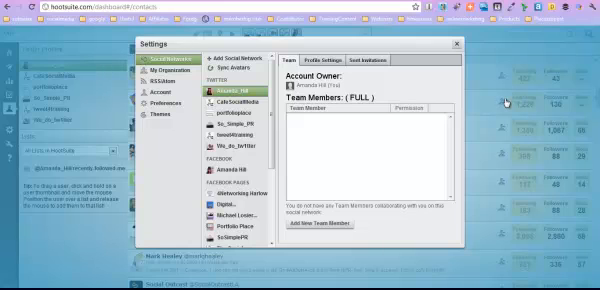
mouse_move(512, 98)
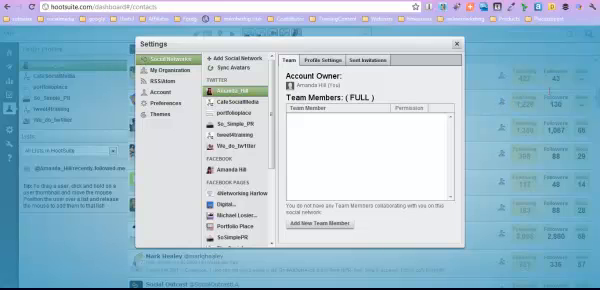
View My Account profile info, then the General preferences with the language choice.
click(178, 66)
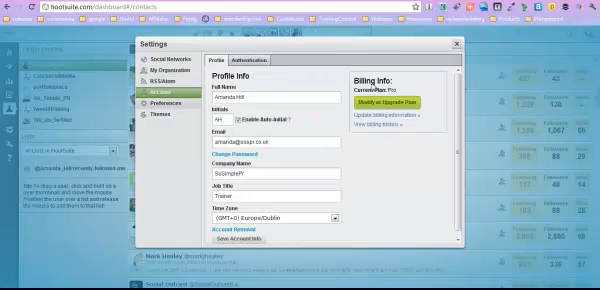
click(176, 104)
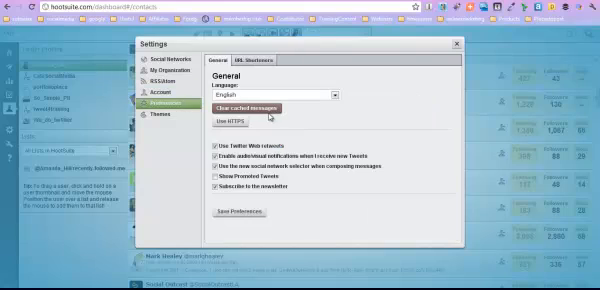
mouse_move(304, 90)
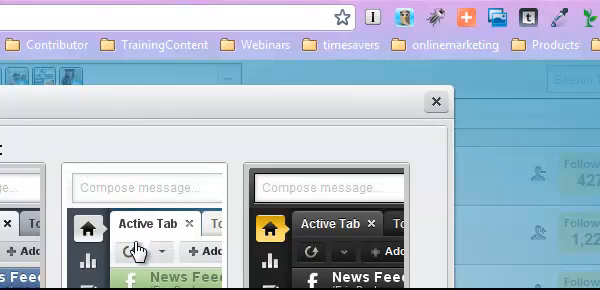
Choose the light dashboard theme and return to the streams view.
click(432, 102)
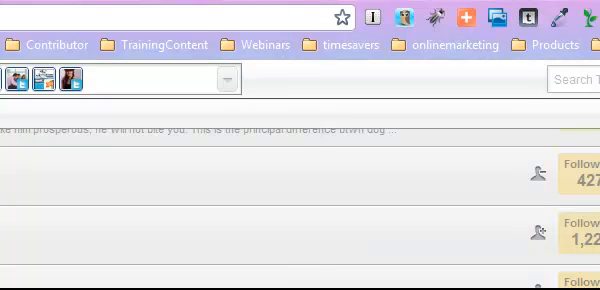
mouse_move(132, 102)
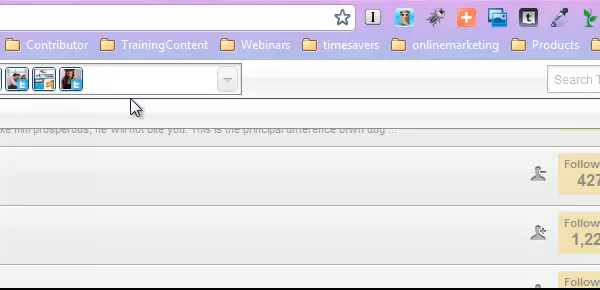
mouse_move(596, 120)
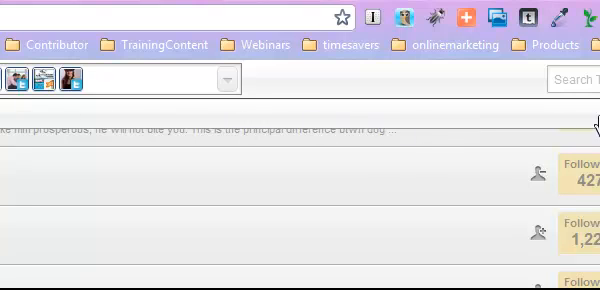